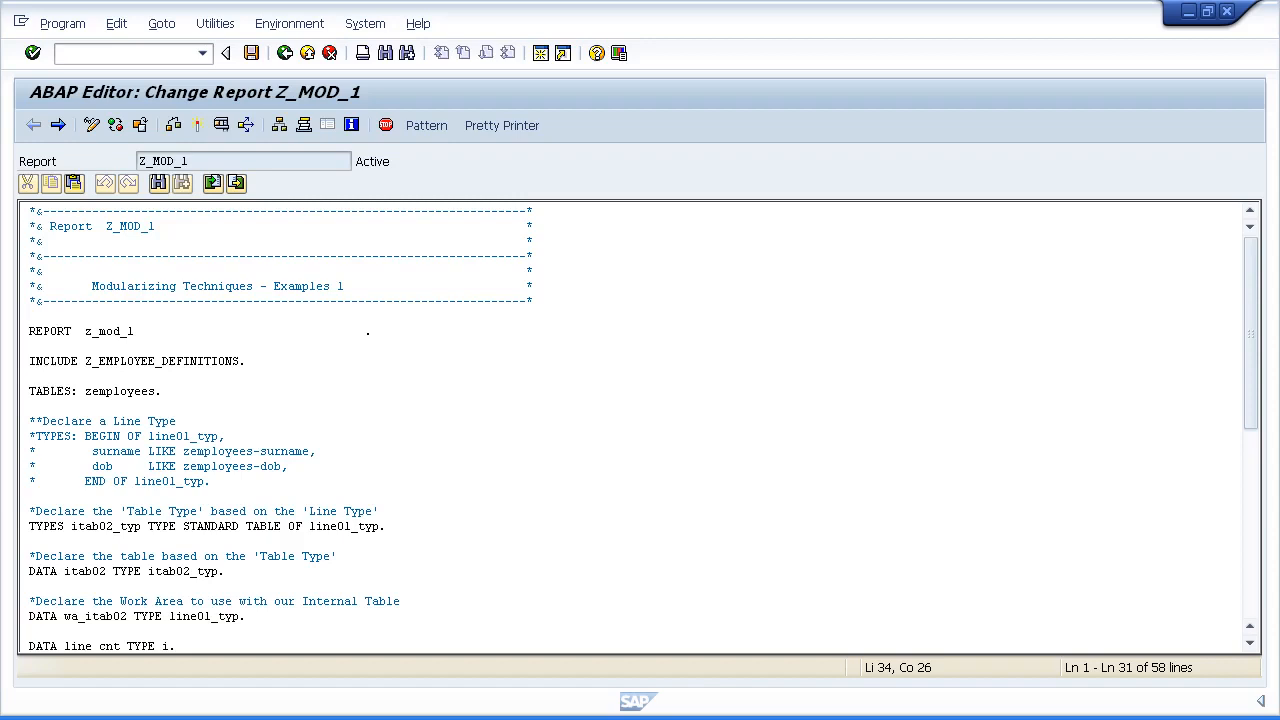
pyautogui.moveTo(602, 448)
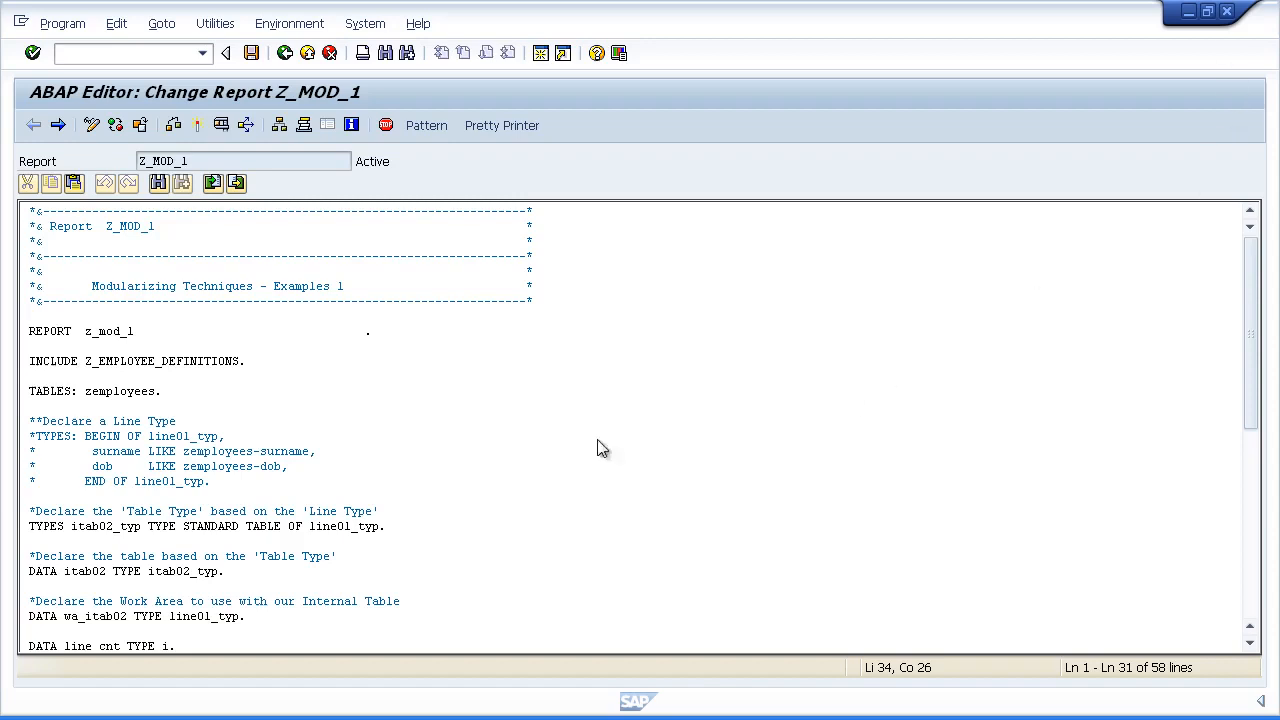
pyautogui.moveTo(376, 402)
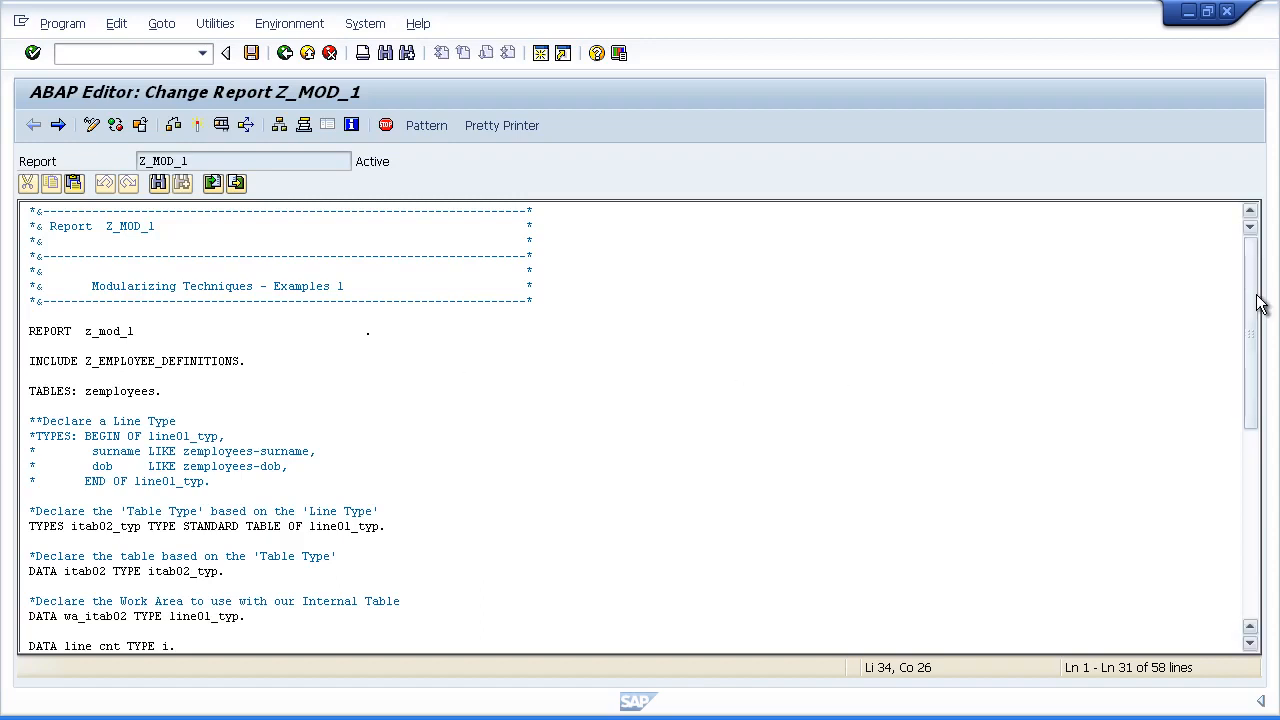
# Scroll down to the commented-out SELECT * FROM zemployees lines in Z_MOD_1
pyautogui.scroll(-3)
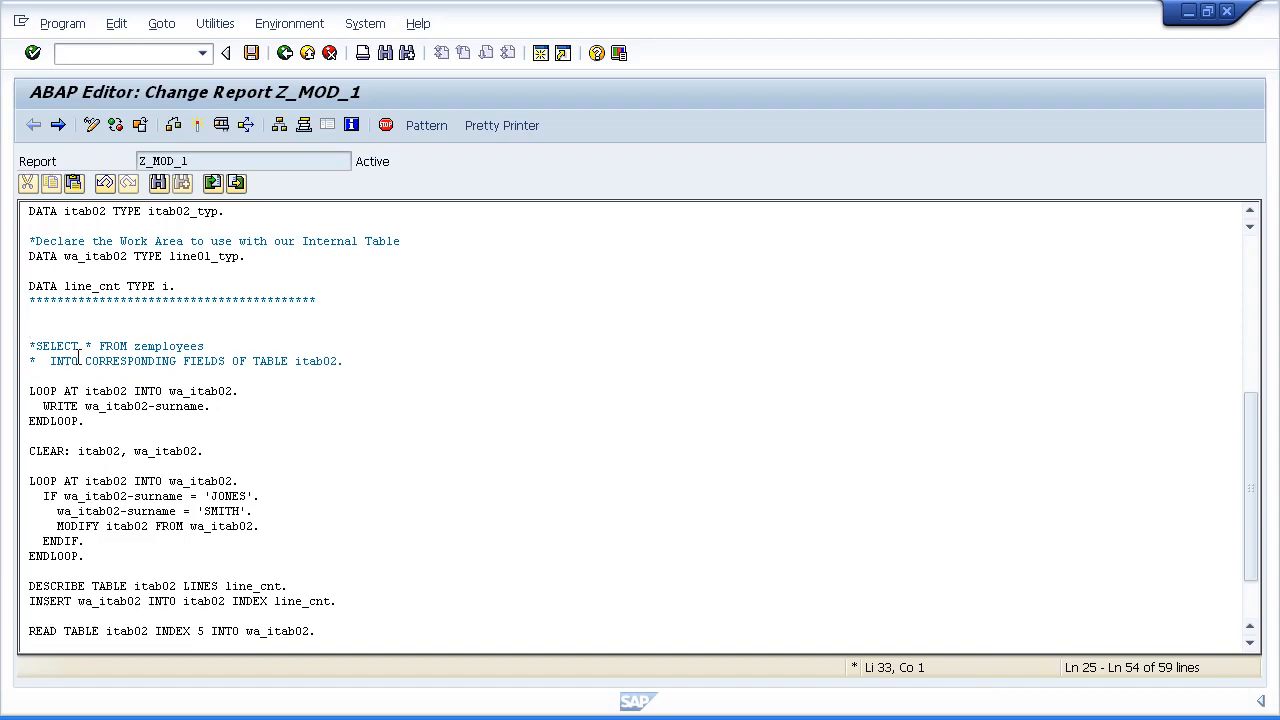
# Write PERFORM itab02_fill above the commented SELECT and navigate to the itab02_fill subroutine
pyautogui.write('PERFORM')
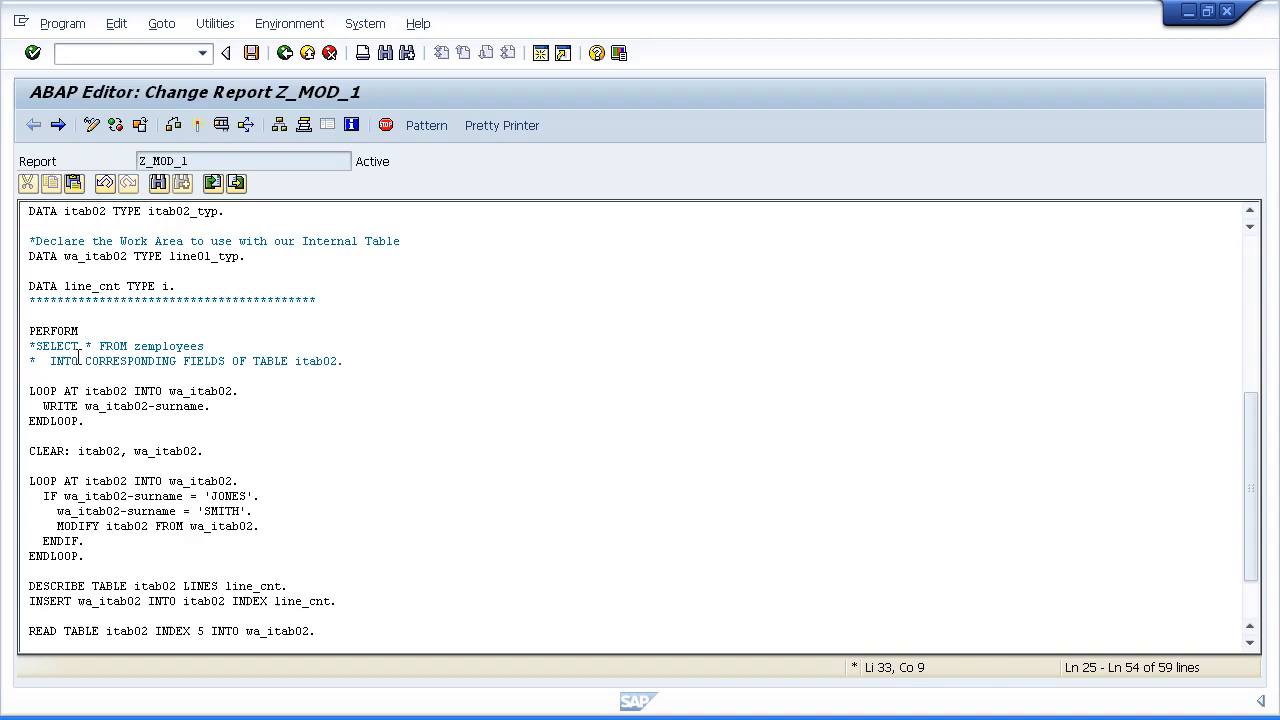
pyautogui.write('itab')
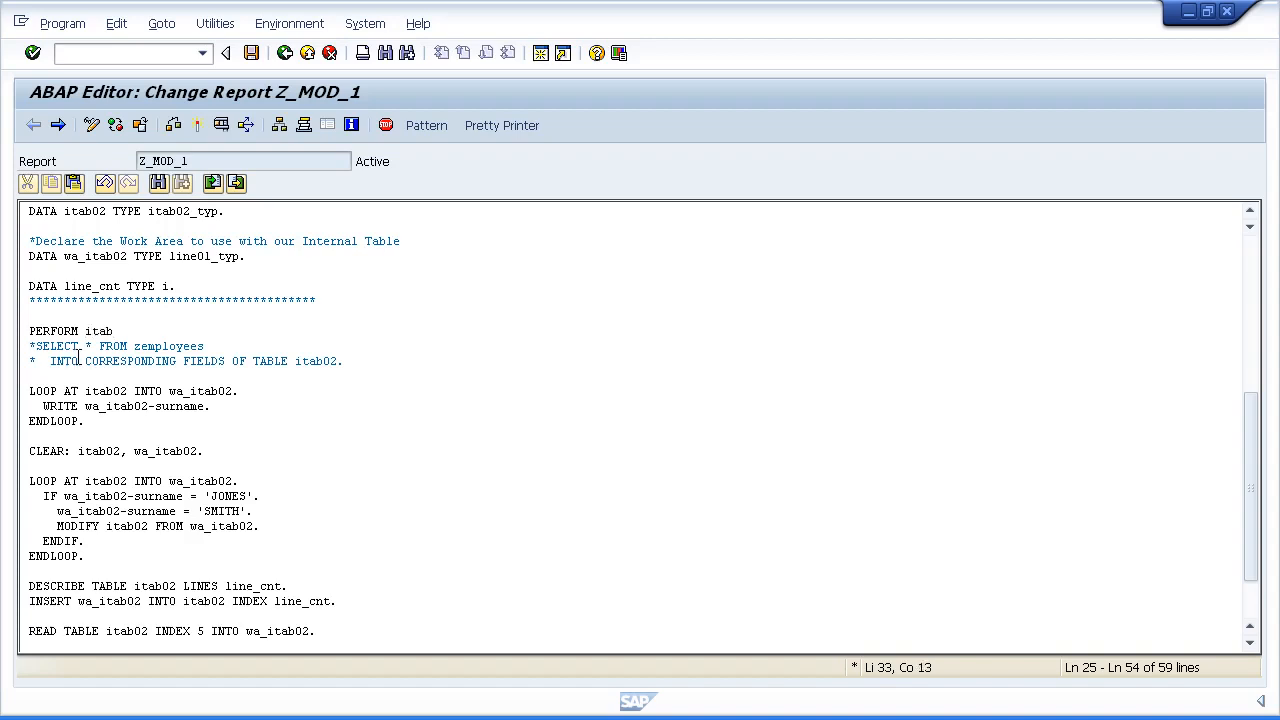
pyautogui.write('_02')
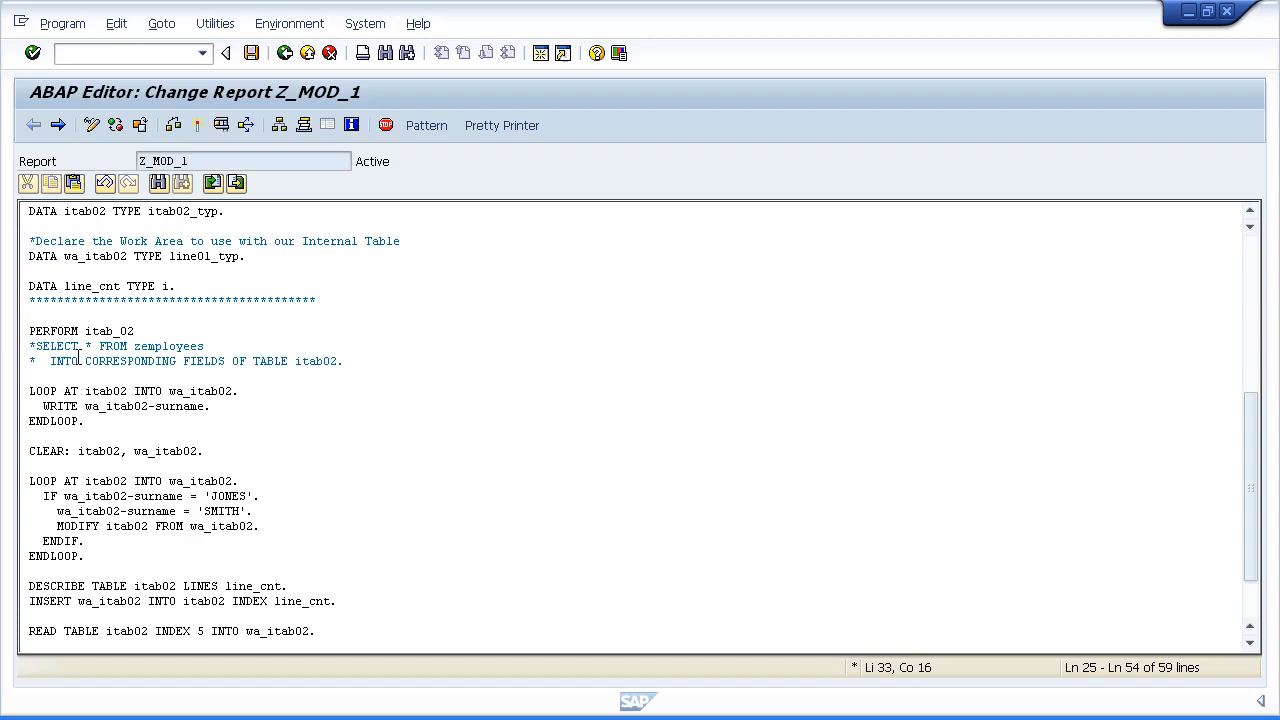
pyautogui.press('BackSpace')
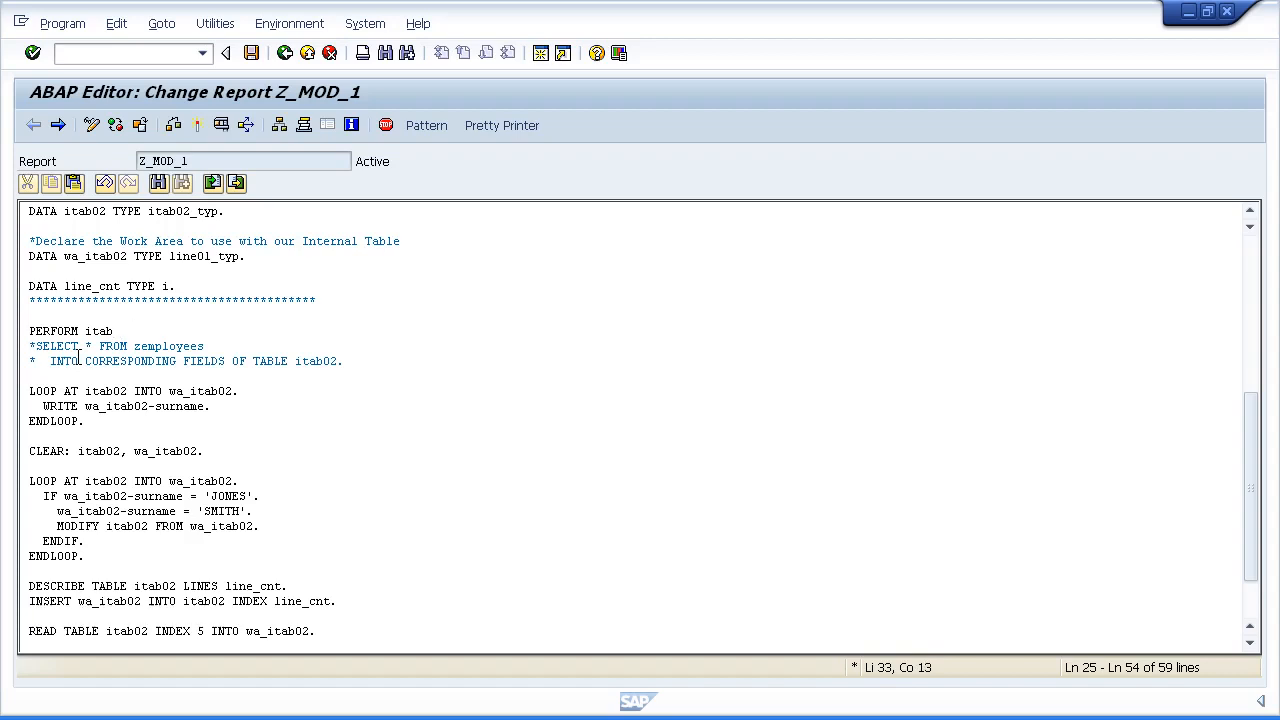
pyautogui.write('02_fill.')
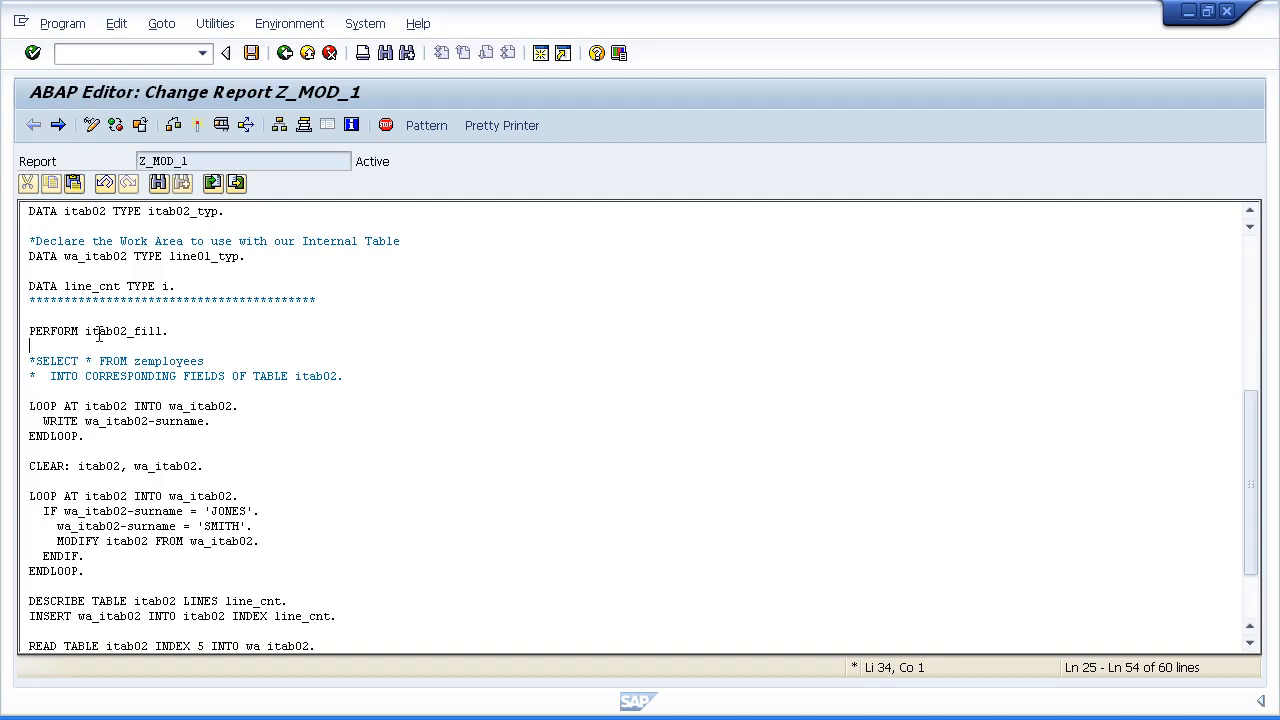
pyautogui.click(96, 332)
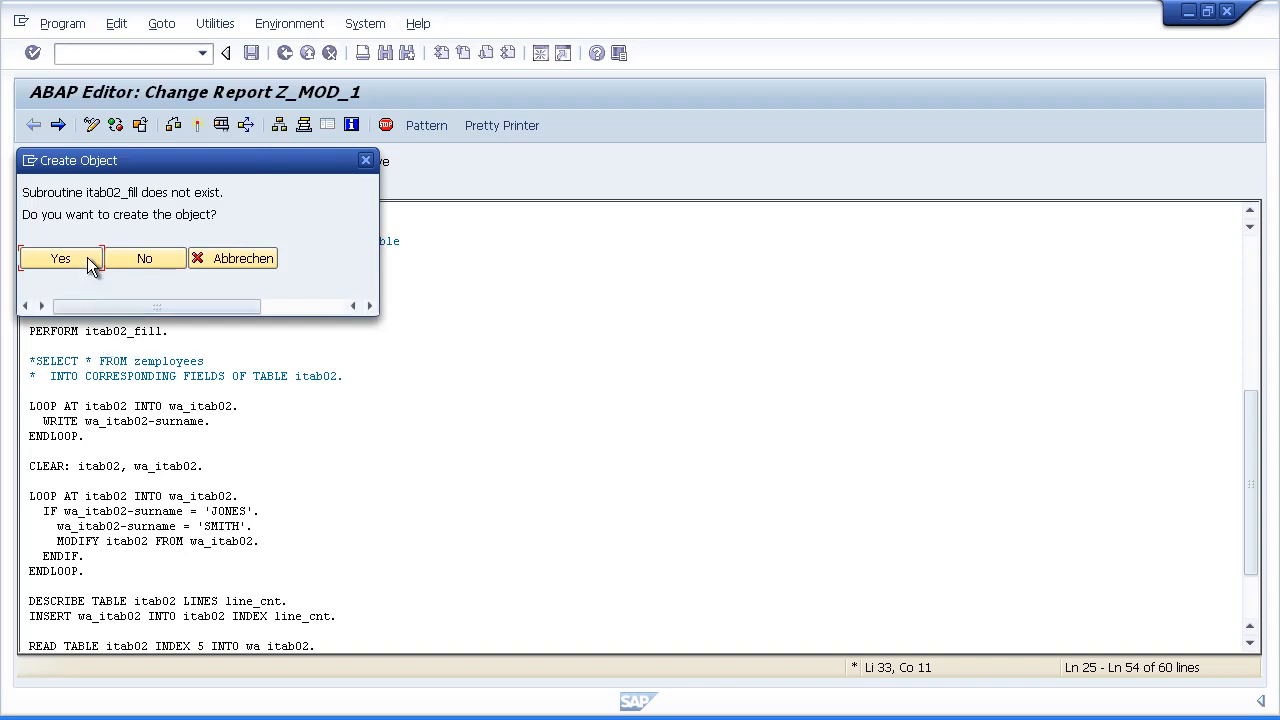
# Create the missing FORM itab02_fill subroutine inside program Z_MOD_1 rather than a new include
pyautogui.click(60, 258)
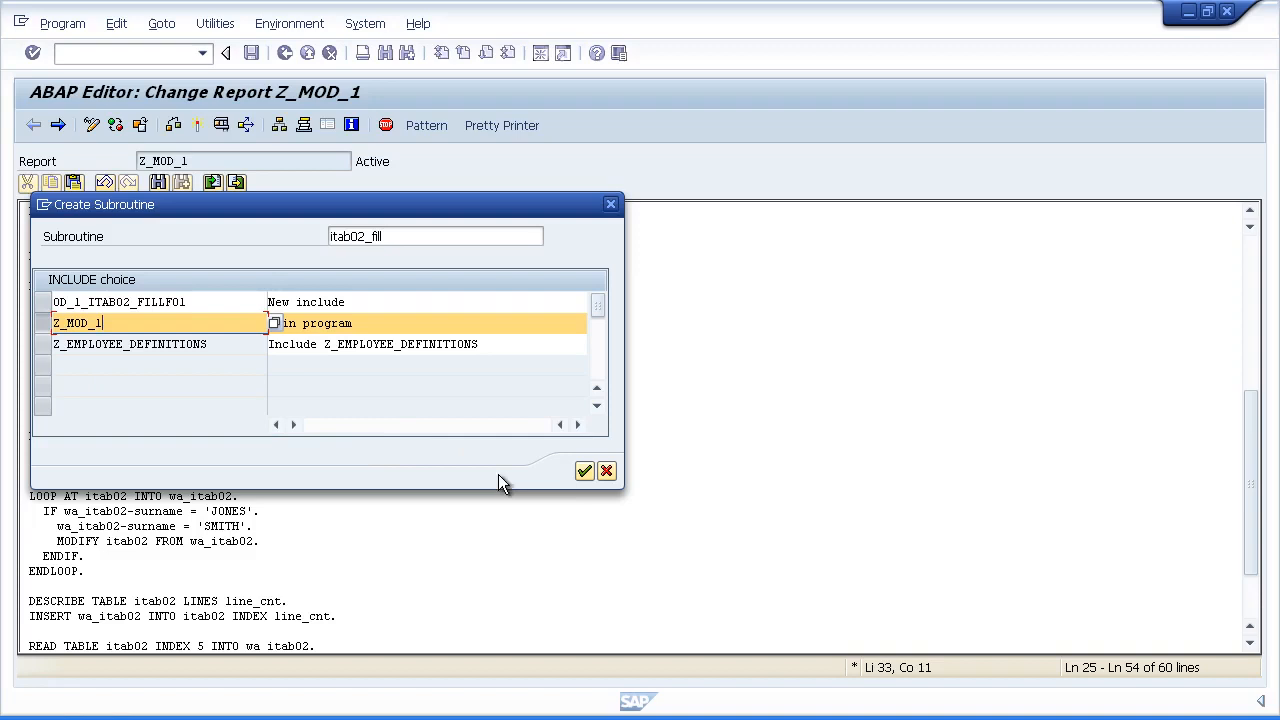
pyautogui.click(584, 470)
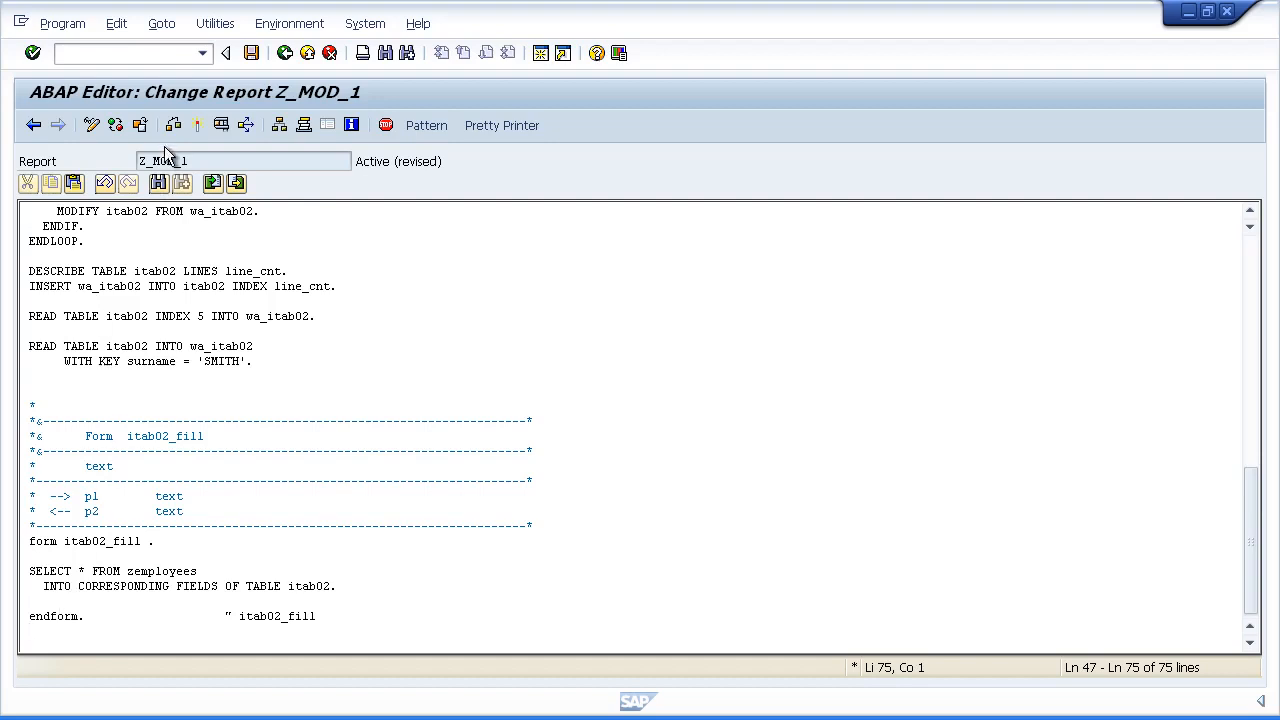
# Save and activate report Z_MOD_1, confirming the Inactive Objects list
pyautogui.click(172, 124)
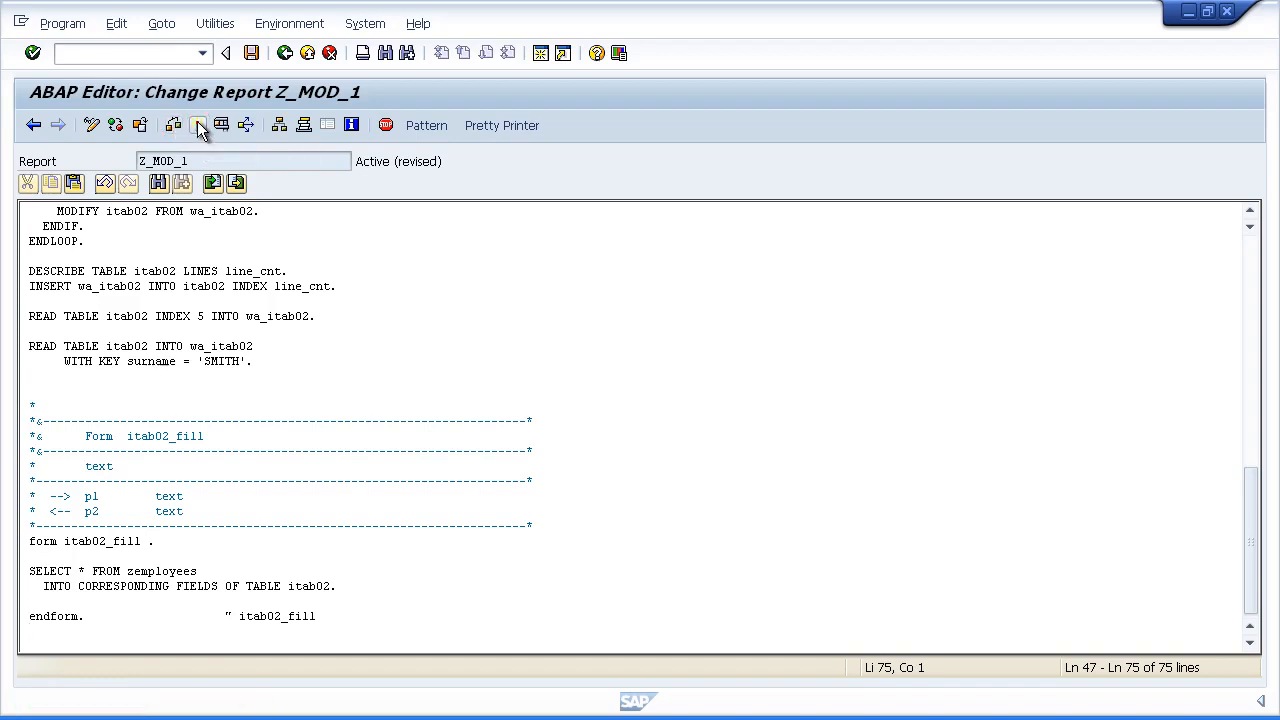
pyautogui.click(196, 124)
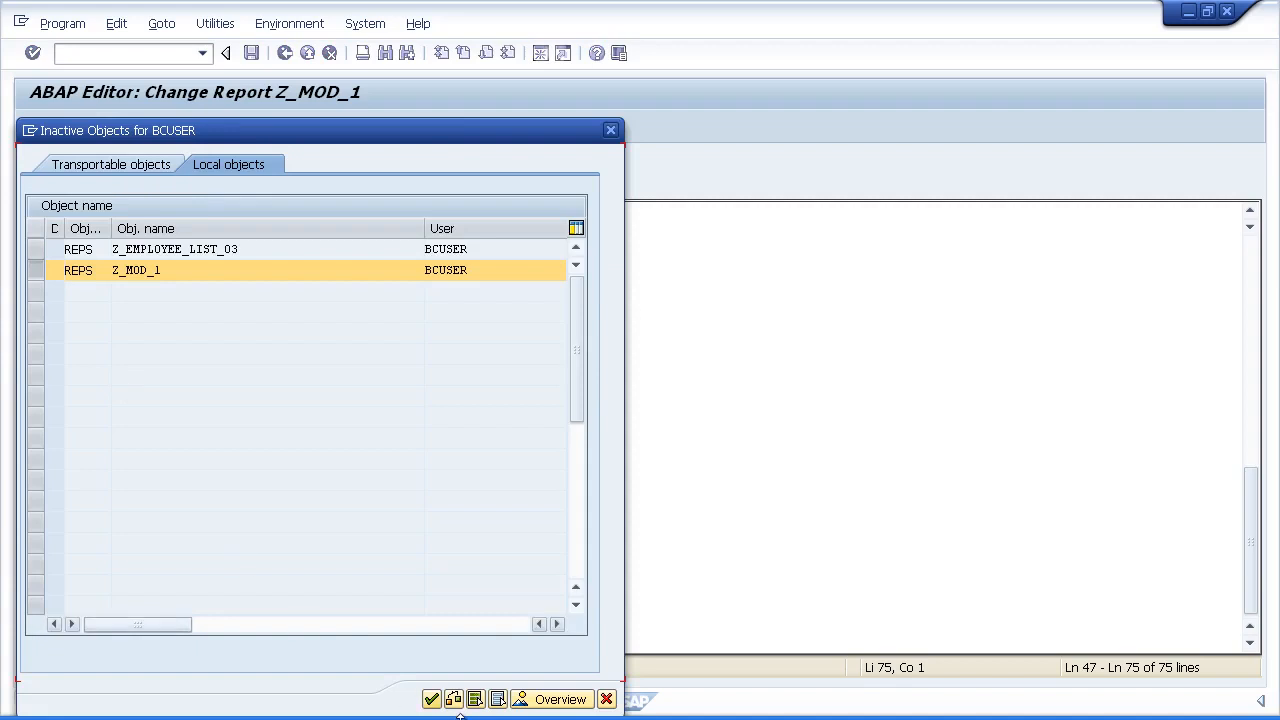
pyautogui.click(432, 698)
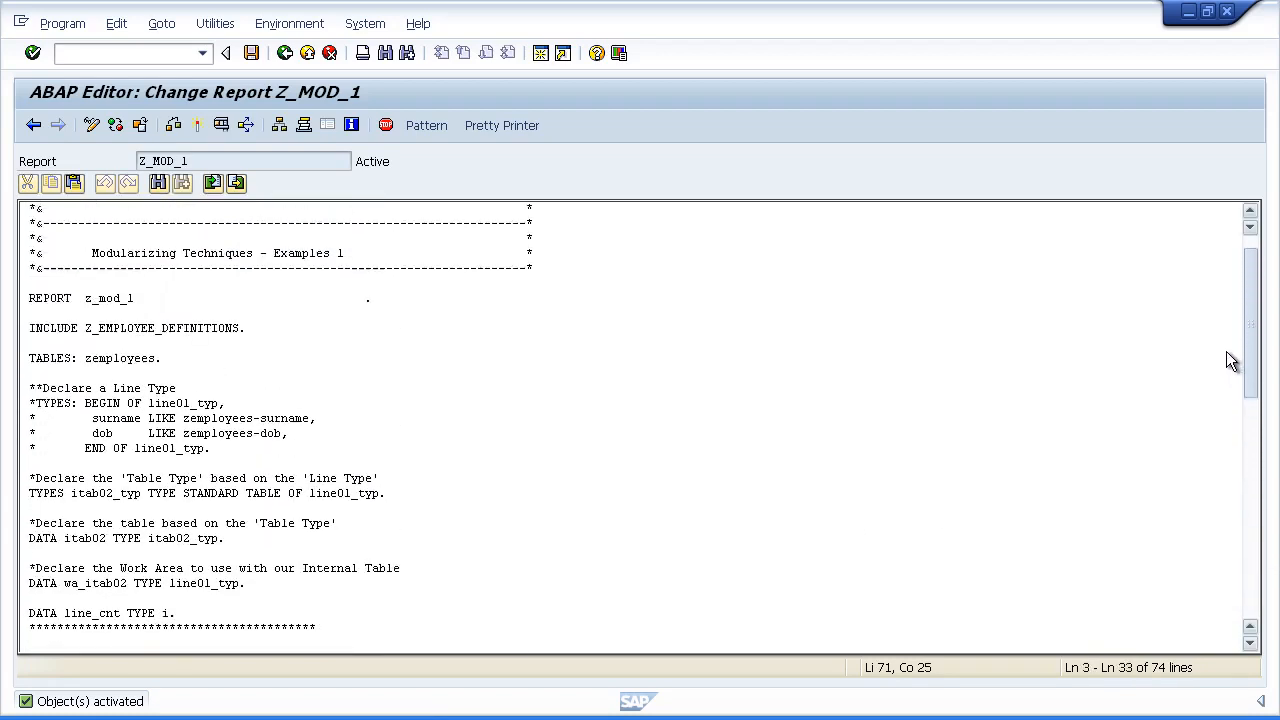
pyautogui.scroll(-3)
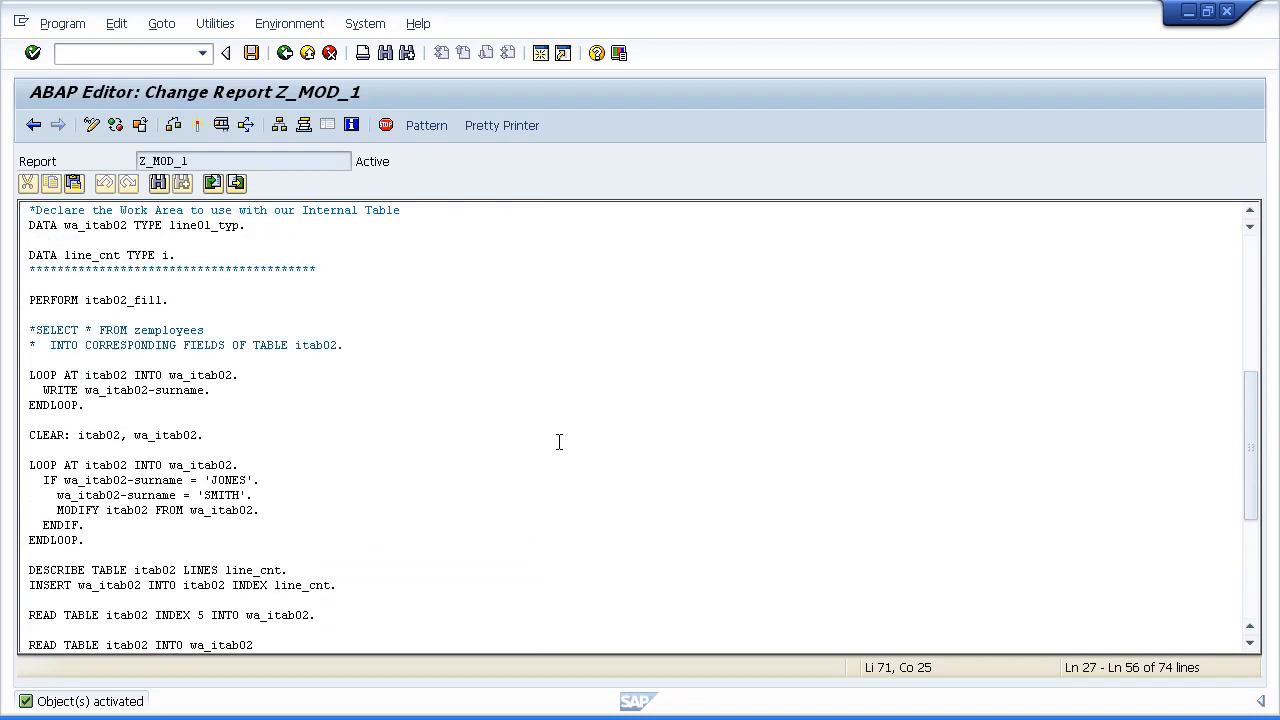
pyautogui.moveTo(66, 296)
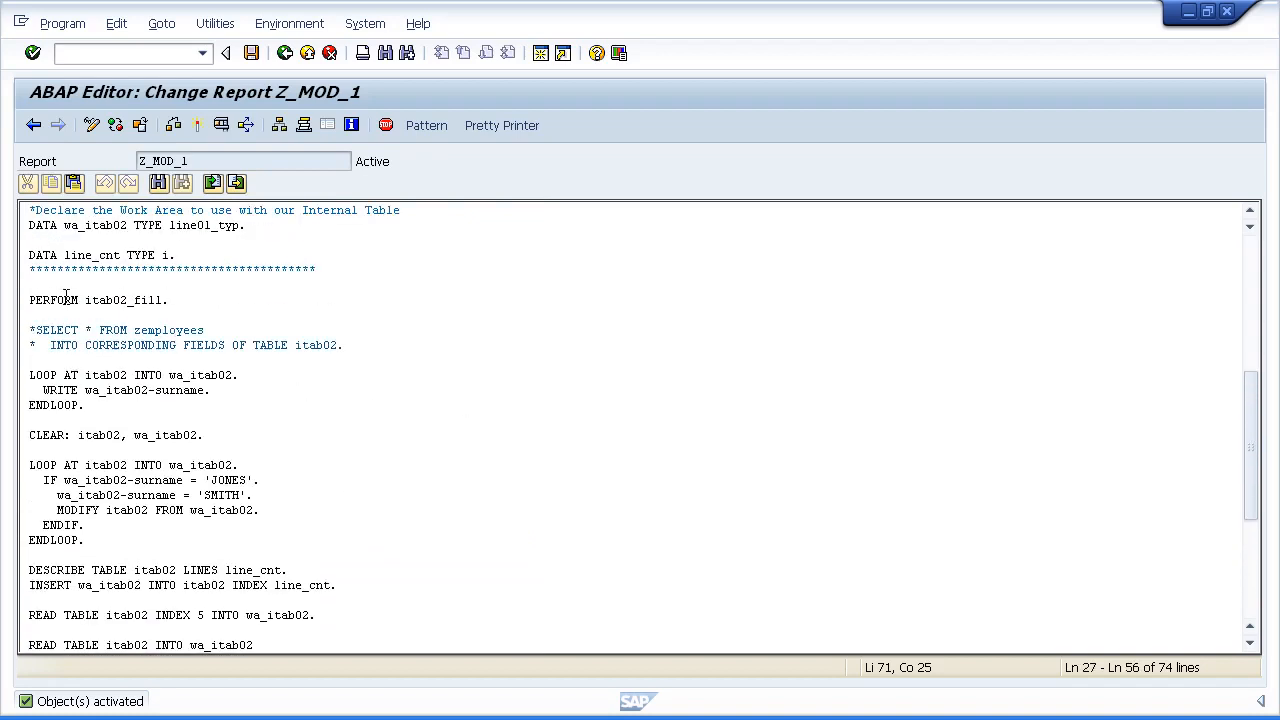
pyautogui.doubleClick(104, 300)
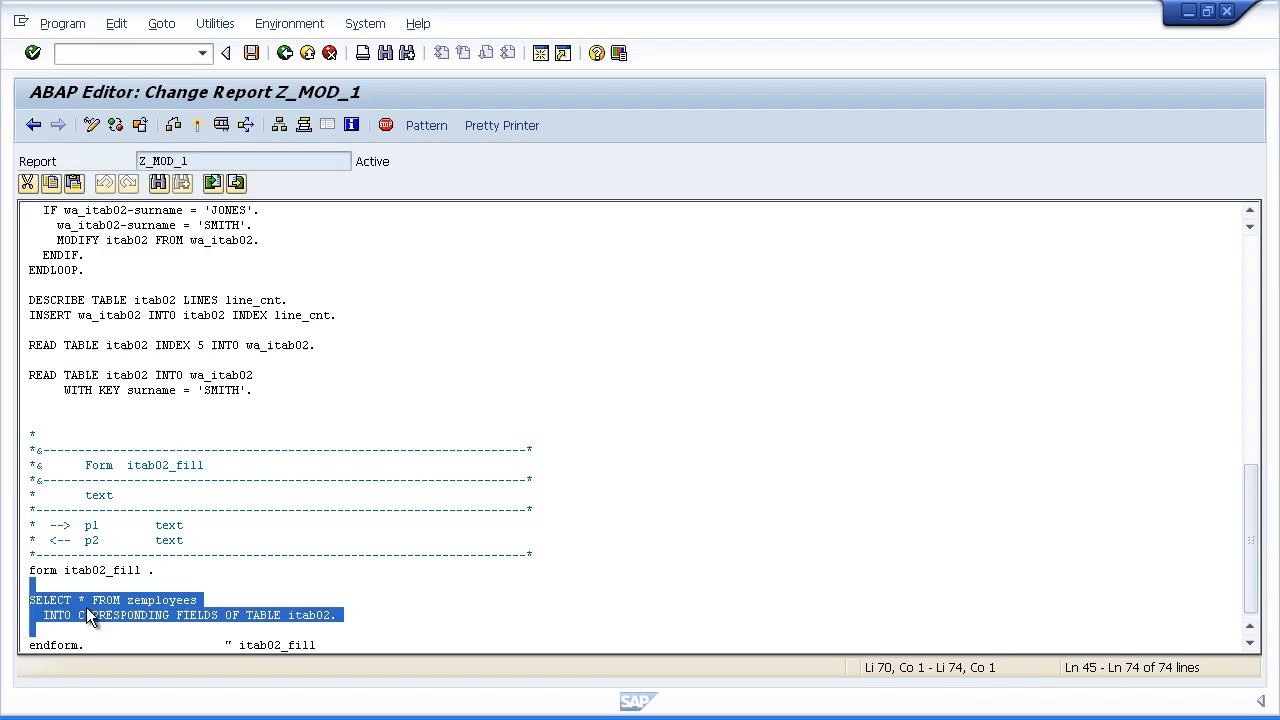
pyautogui.click(82, 644)
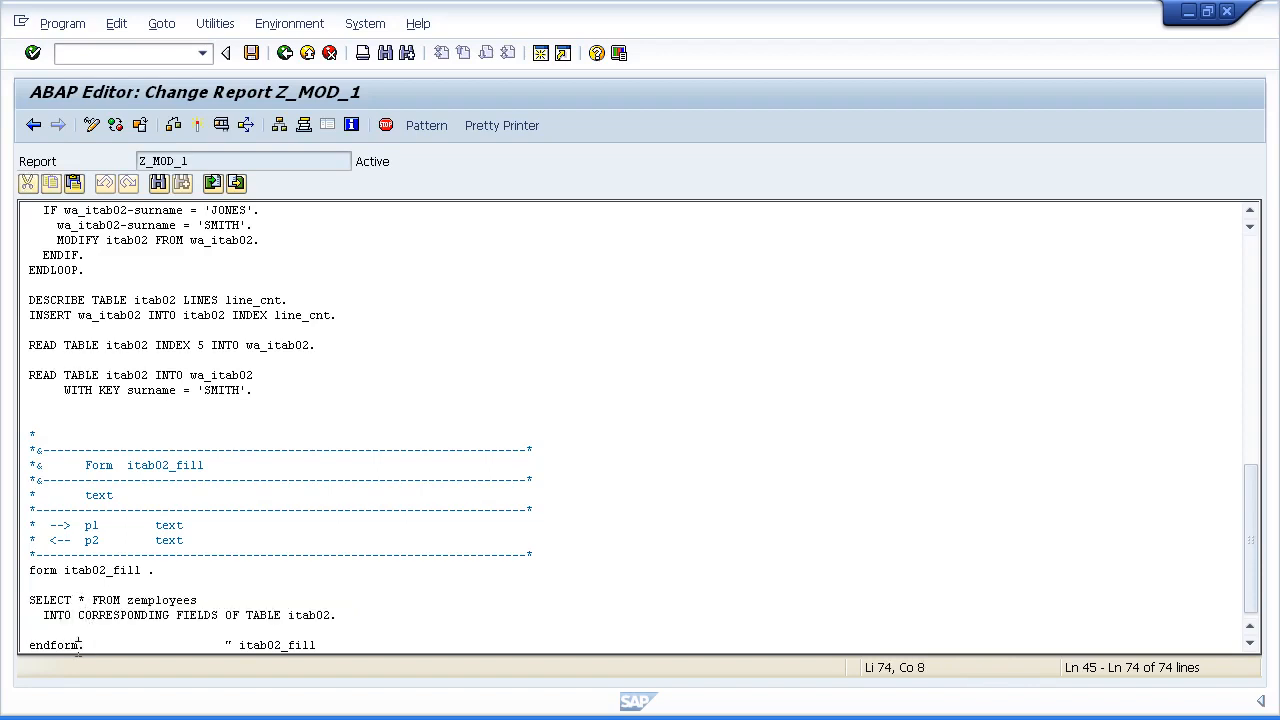
pyautogui.doubleClick(52, 644)
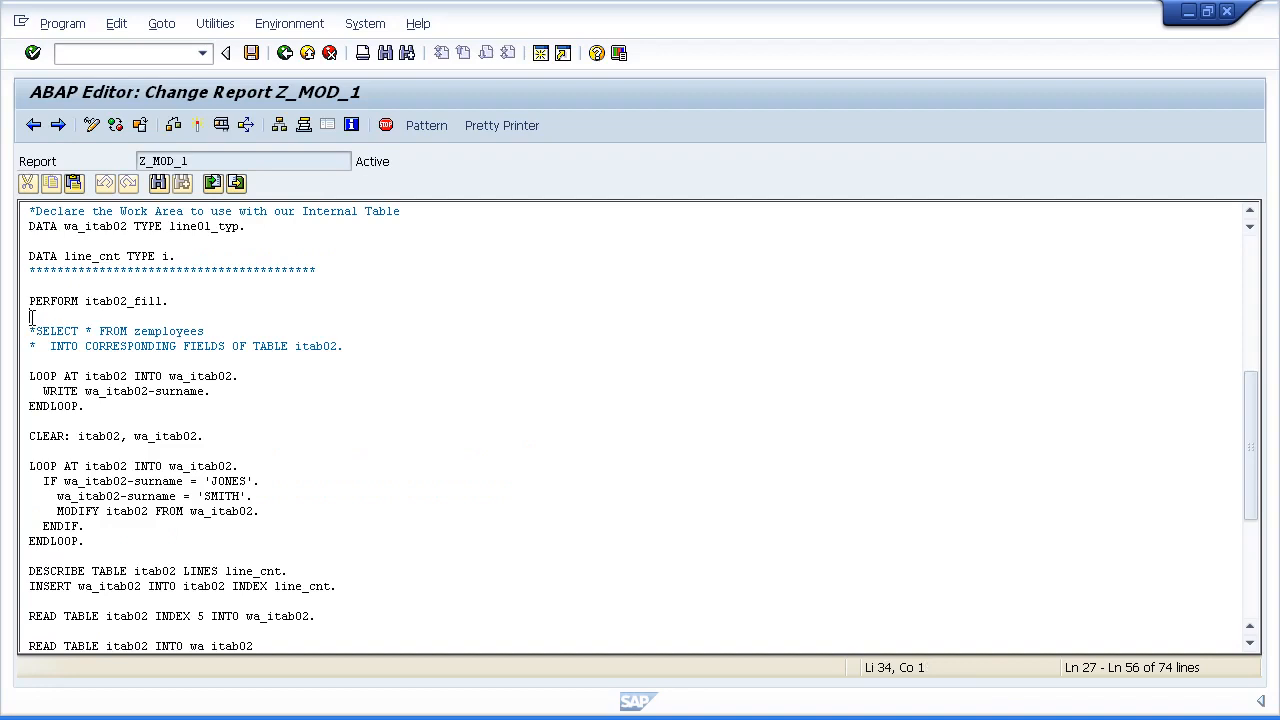
pyautogui.moveTo(30, 330); pyautogui.dragTo(340, 346)
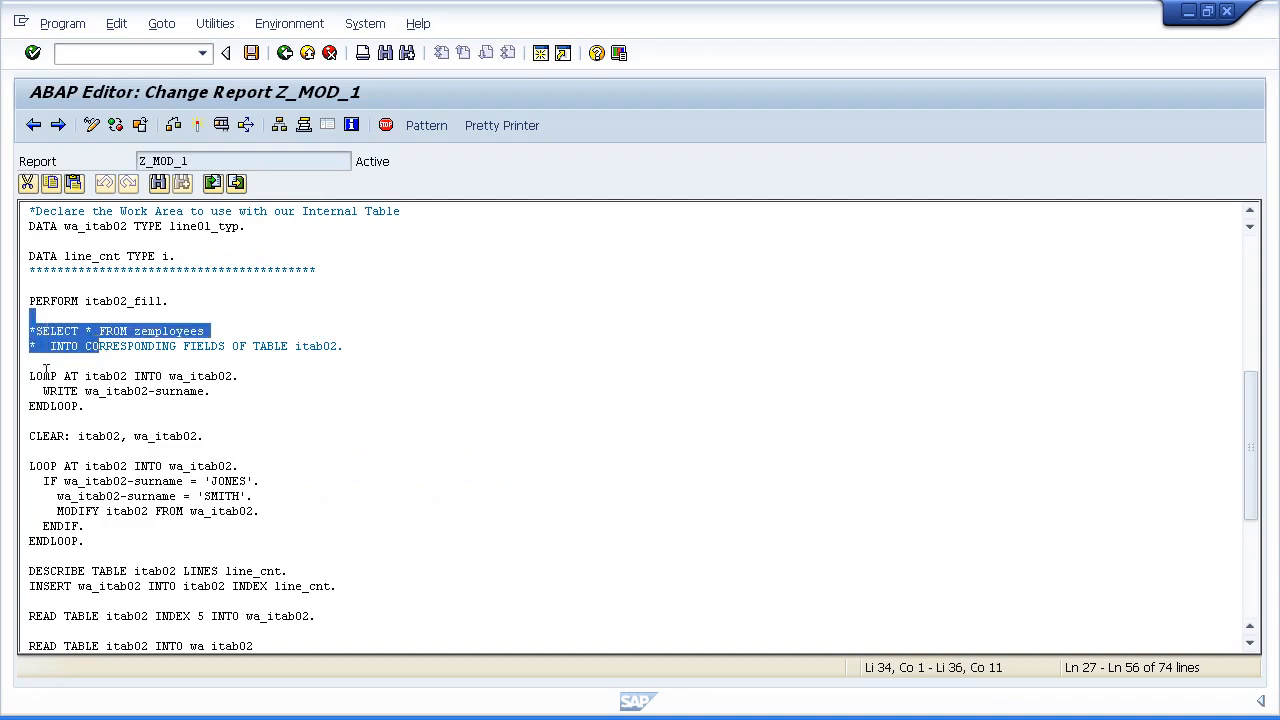
pyautogui.doubleClick(44, 376)
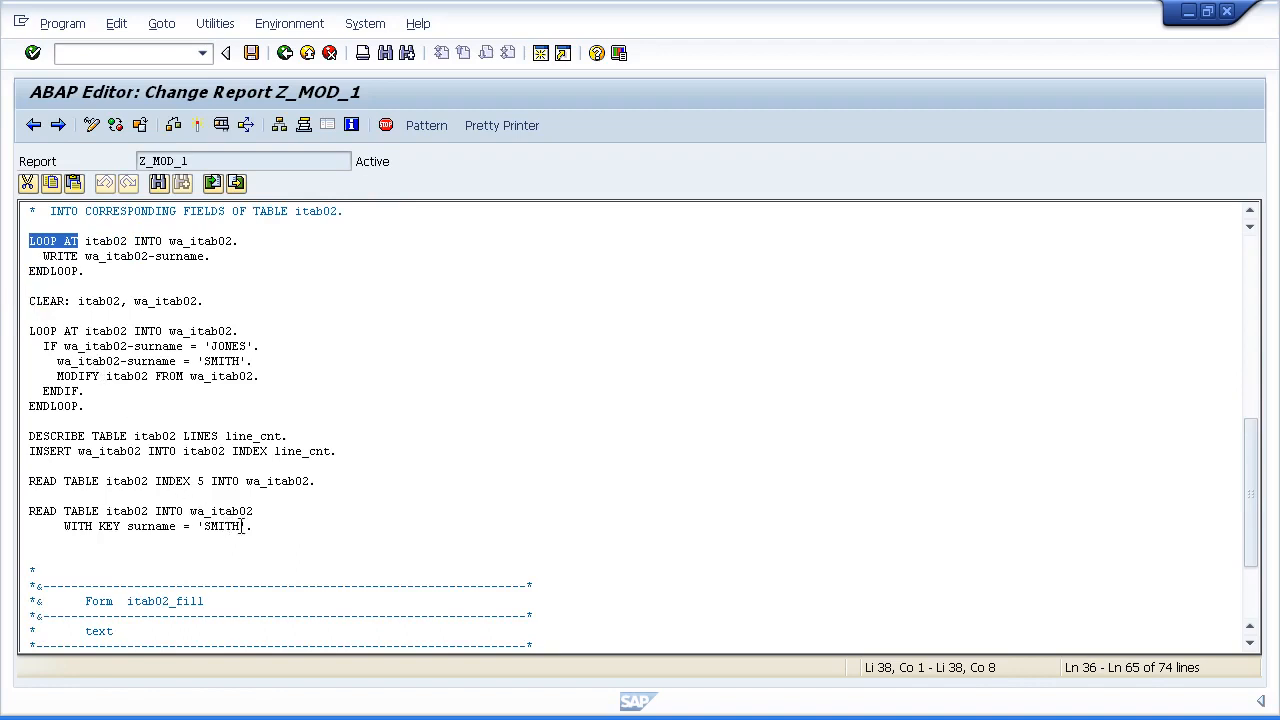
pyautogui.click(252, 526)
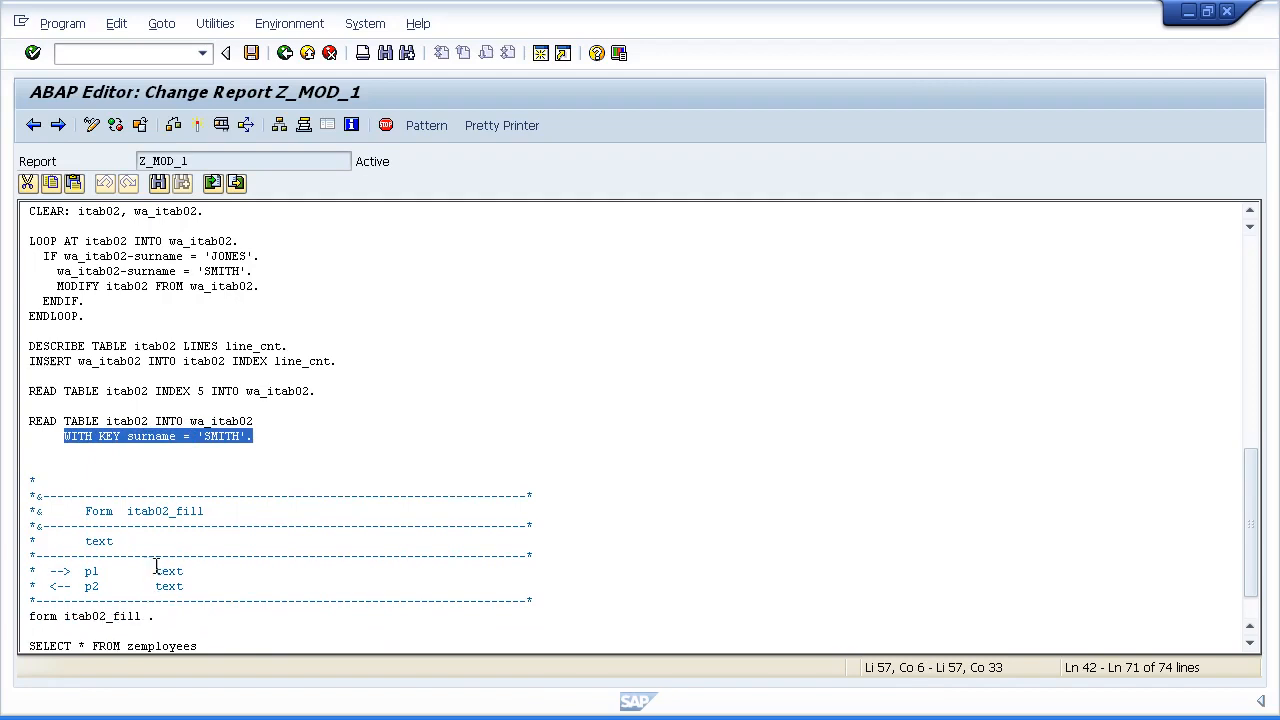
pyautogui.moveTo(212, 464)
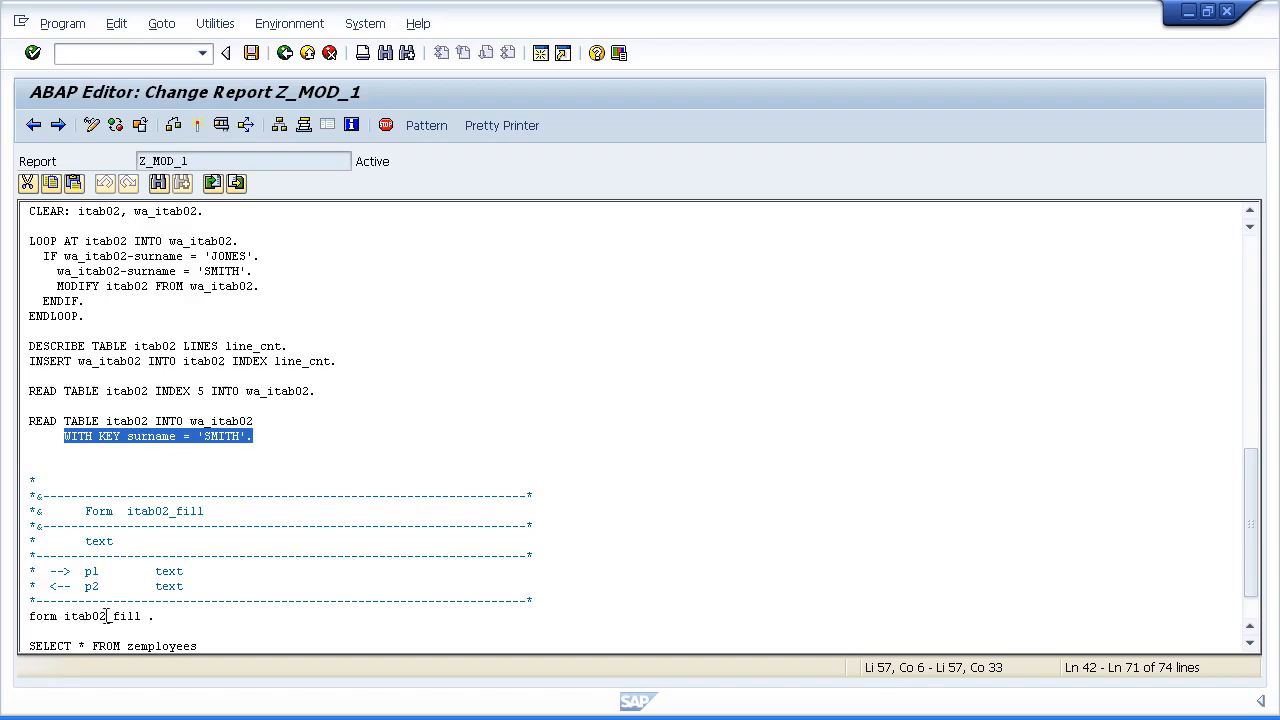
pyautogui.click(256, 436)
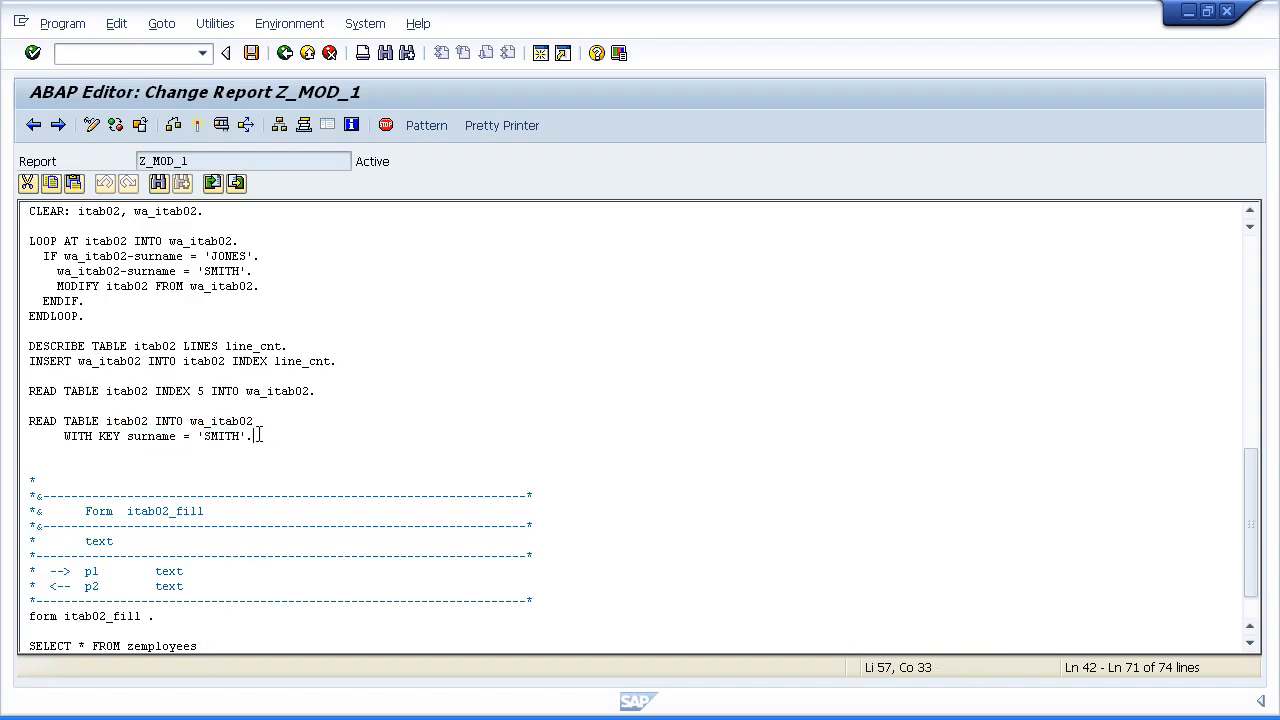